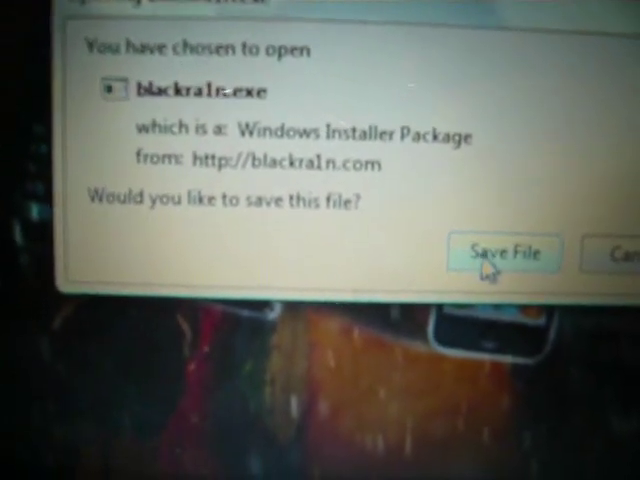
- Save the blackra1n.exe installer from the Firefox download dialog
{"action": "left_click", "coordinate": [504, 252]}
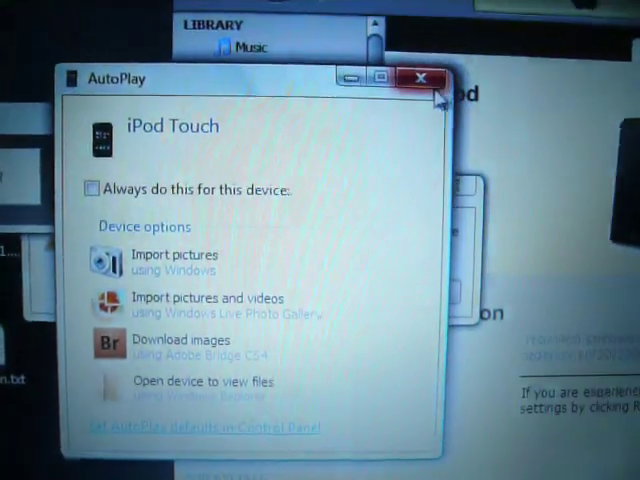
- Close the iPod Touch AutoPlay options window
{"action": "left_click", "coordinate": [418, 77]}
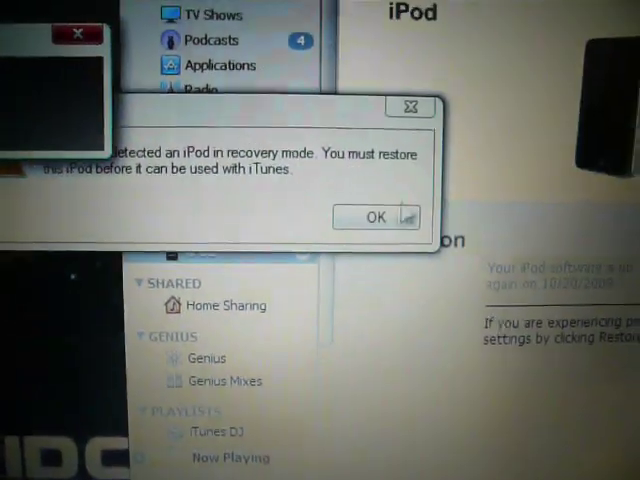